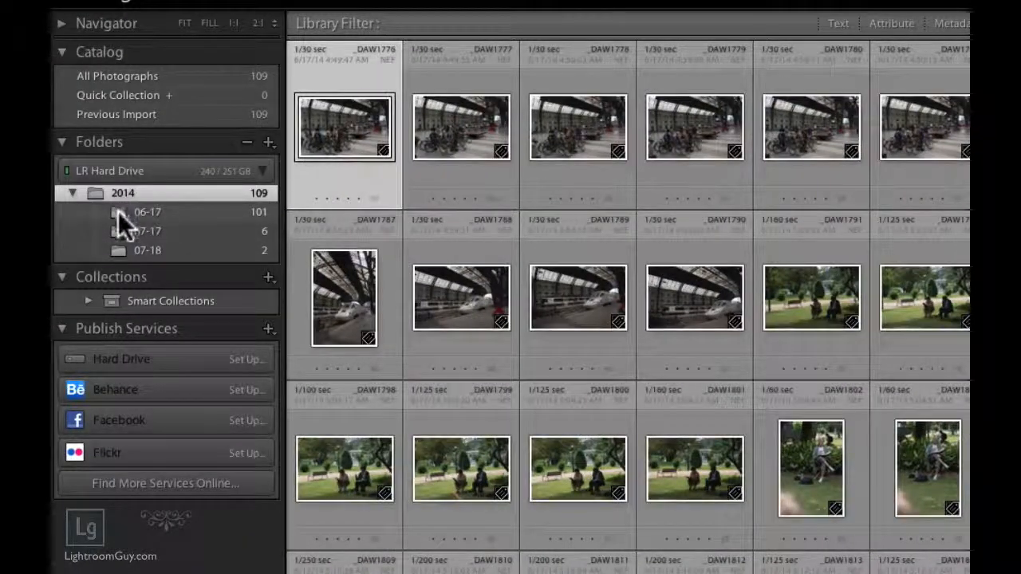
- Select the 06-17 folder under 2014 and bring up its context menu
left_click(147, 211)
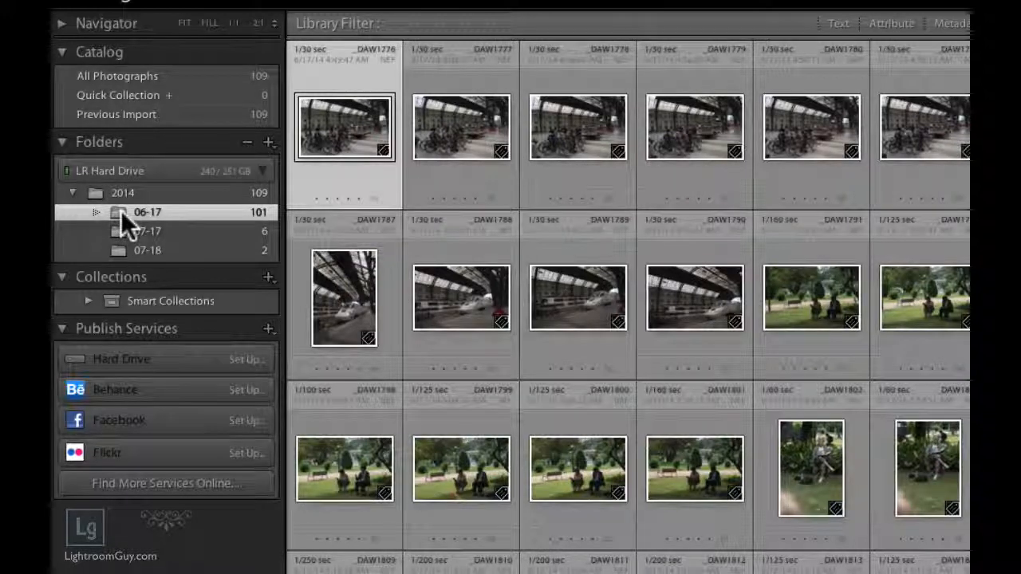
right_click(147, 212)
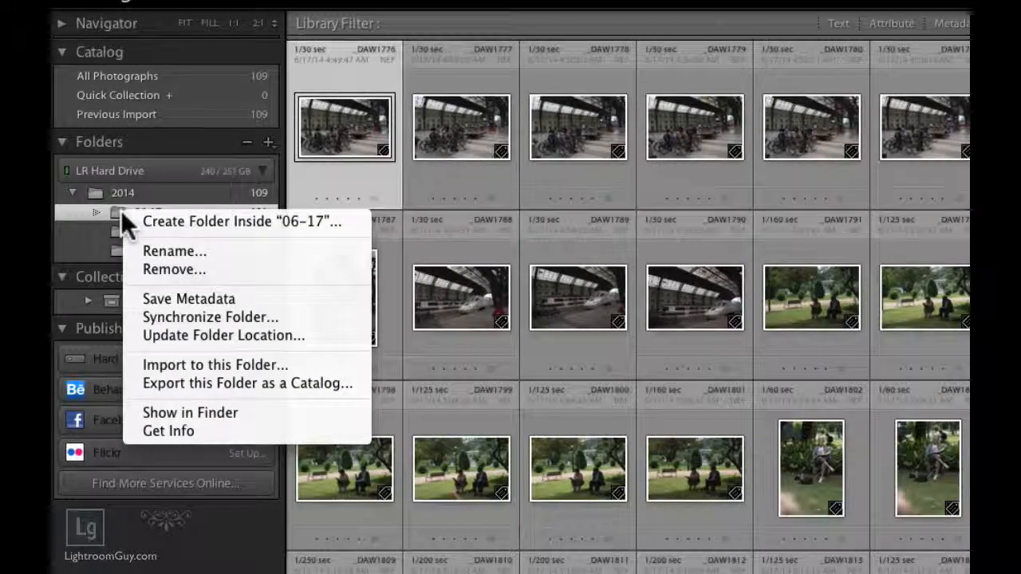
mouse_move(167, 251)
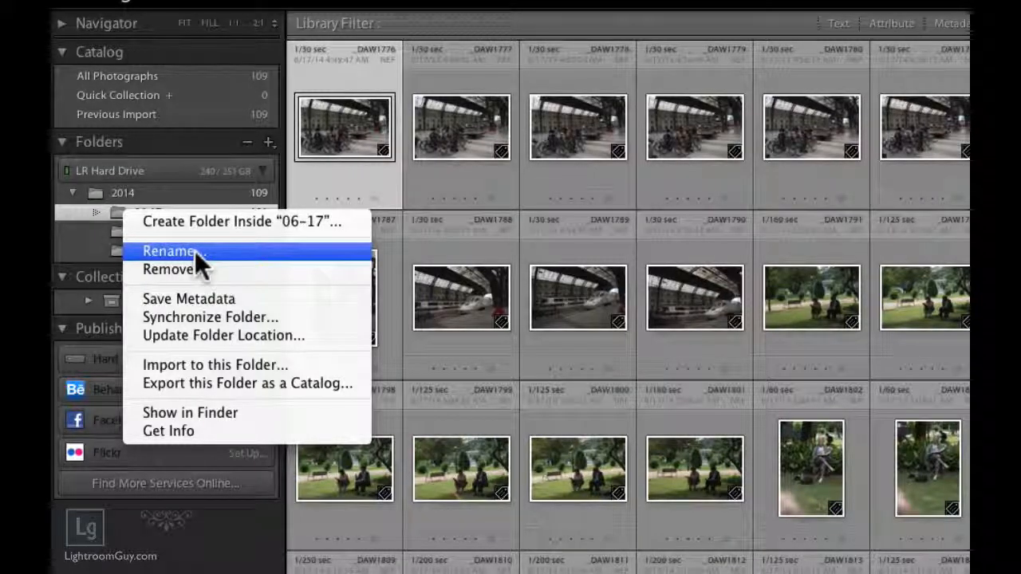
- Rename folder 06-17 to '06-17 Barcelona, Train, Gaudi, Roman Ruins' and save
left_click(168, 251)
type("06-17 Barcelona, Train")
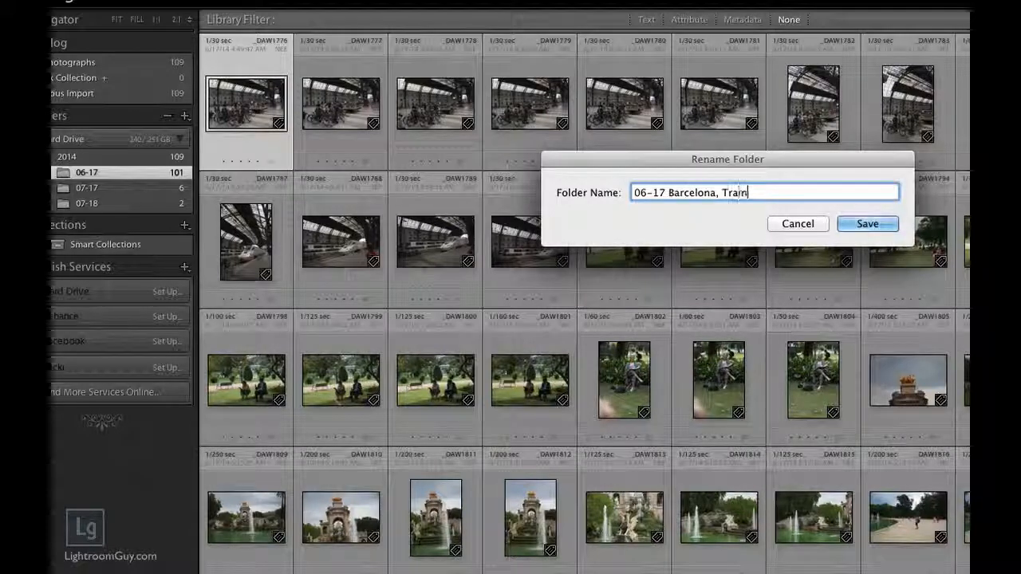
type(",")
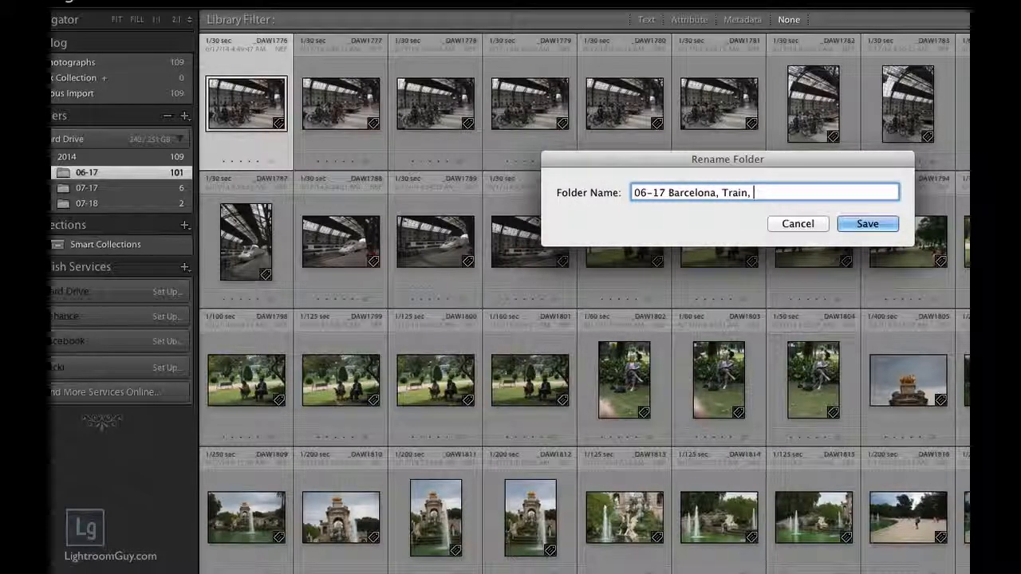
type("Gaud")
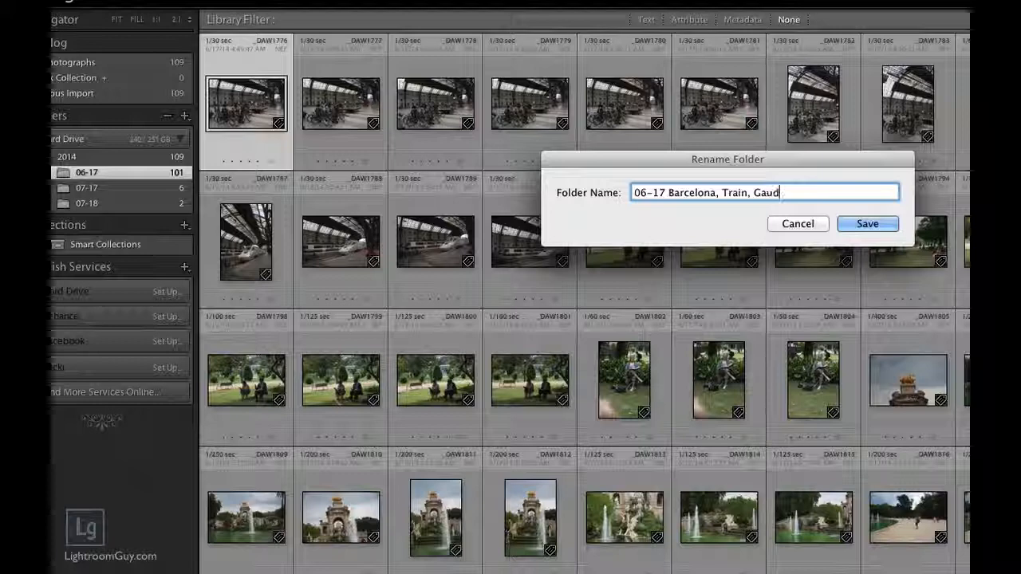
type("i, Roman Ruins")
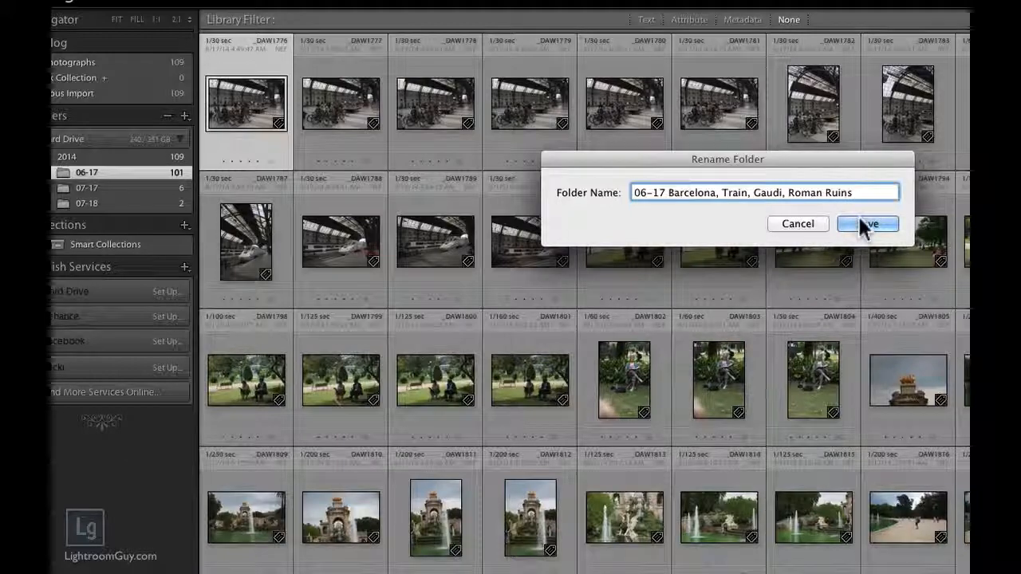
left_click(867, 223)
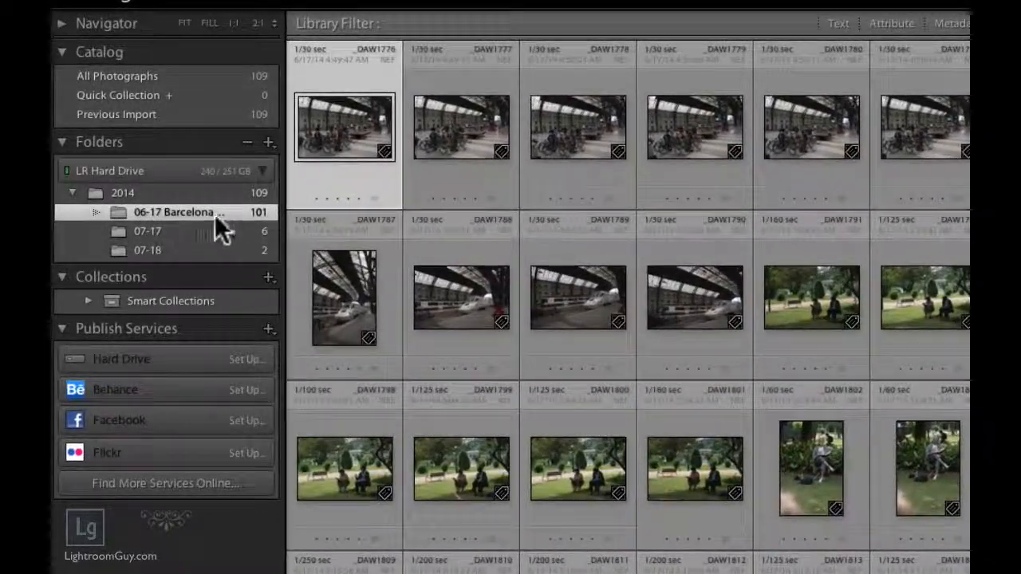
mouse_move(165, 301)
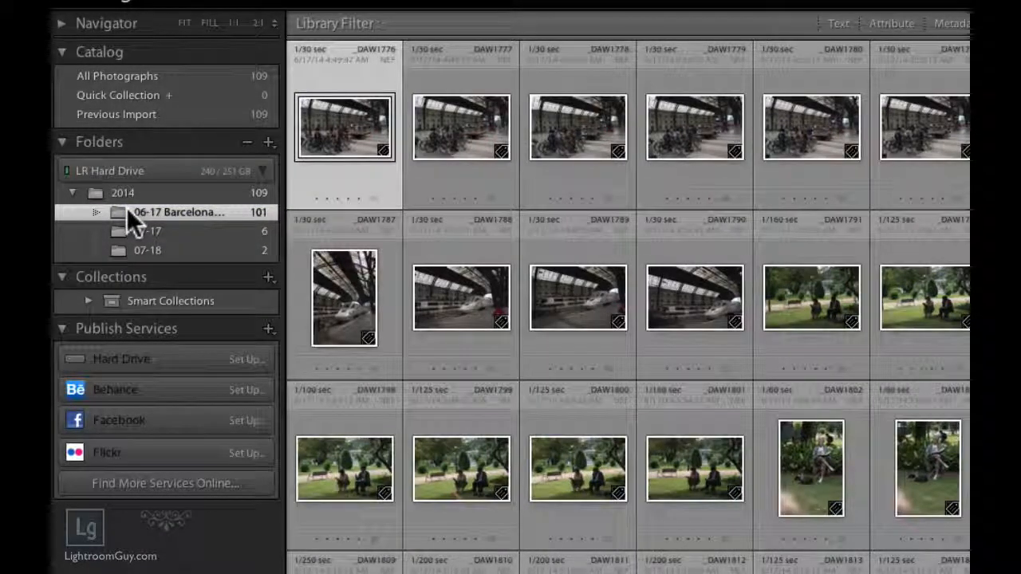
mouse_move(180, 212)
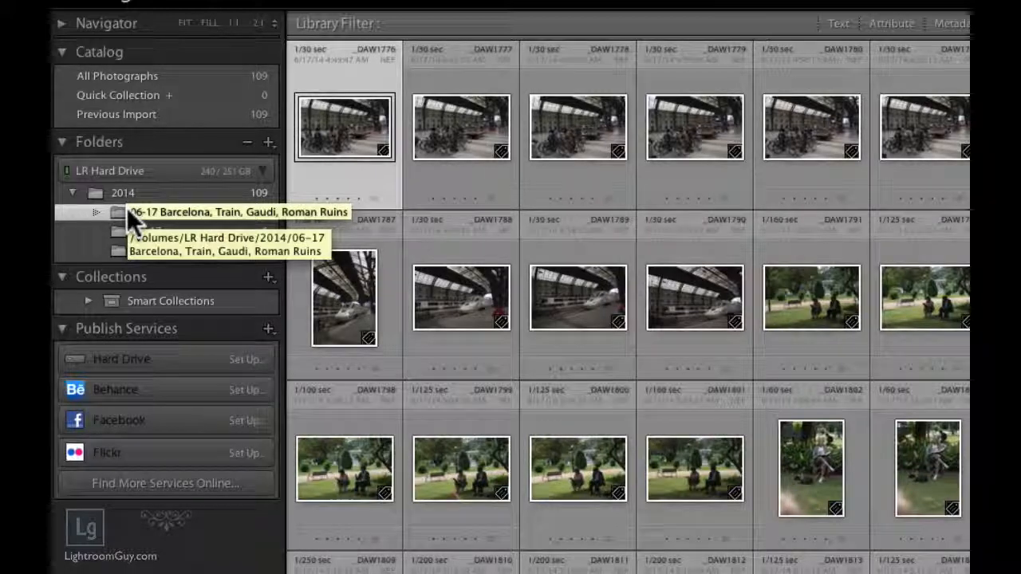
left_click(96, 212)
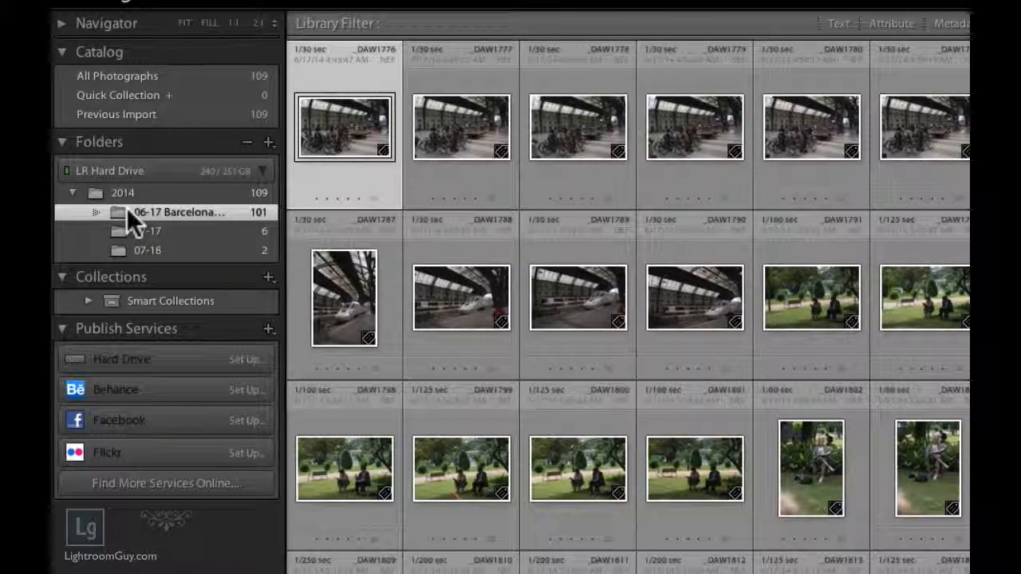